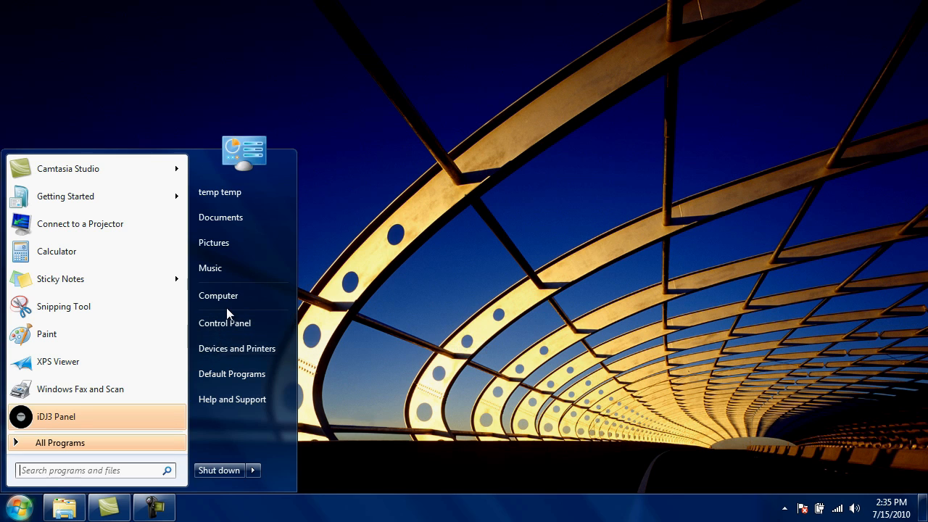
- From Computer, open the iDJ3 disc's IDJ3 Drivers and Software > Cross LE Software > PC folder
{"action": "left_click", "coordinate": [219, 295]}
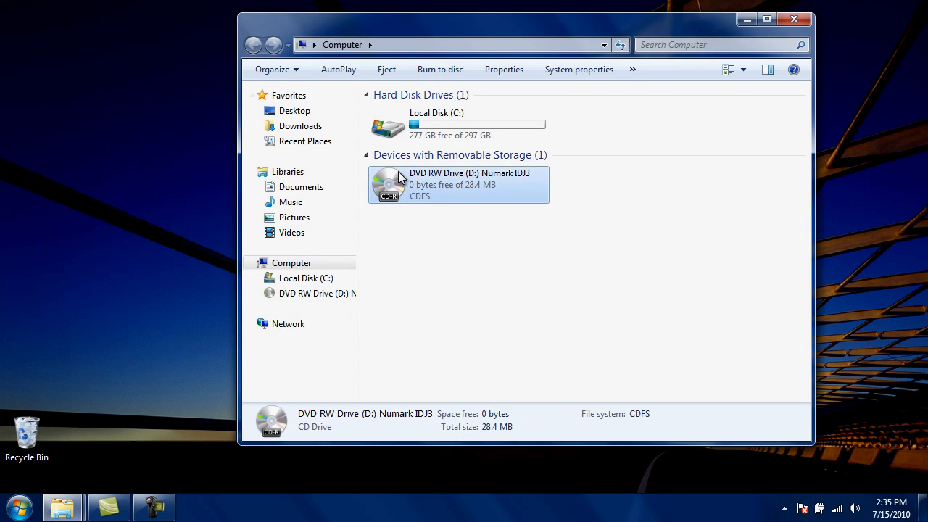
{"action": "double_click", "coordinate": [459, 184]}
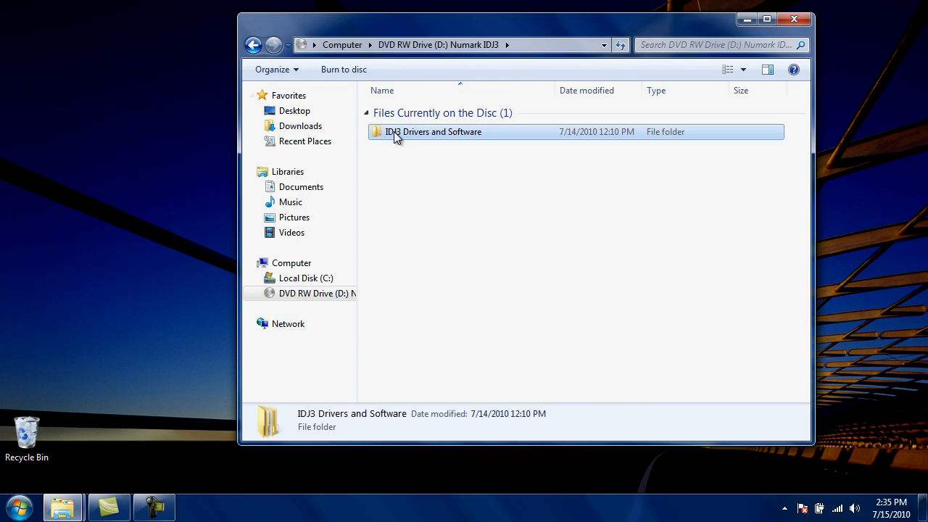
{"action": "double_click", "coordinate": [433, 131]}
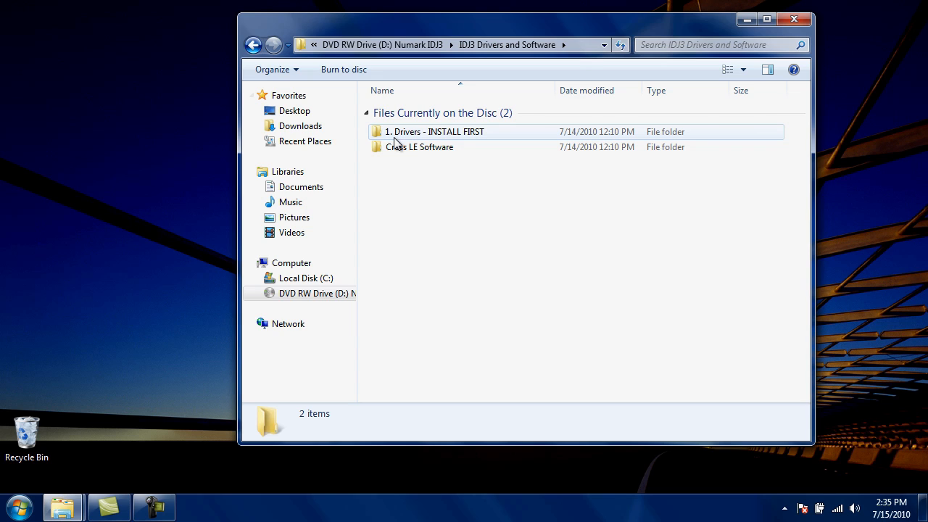
{"action": "left_click", "coordinate": [419, 146]}
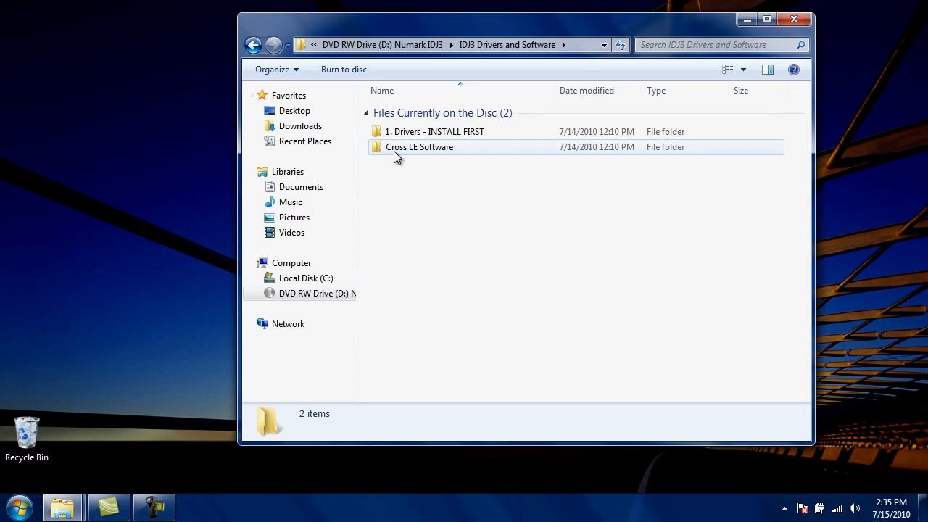
{"action": "double_click", "coordinate": [419, 146]}
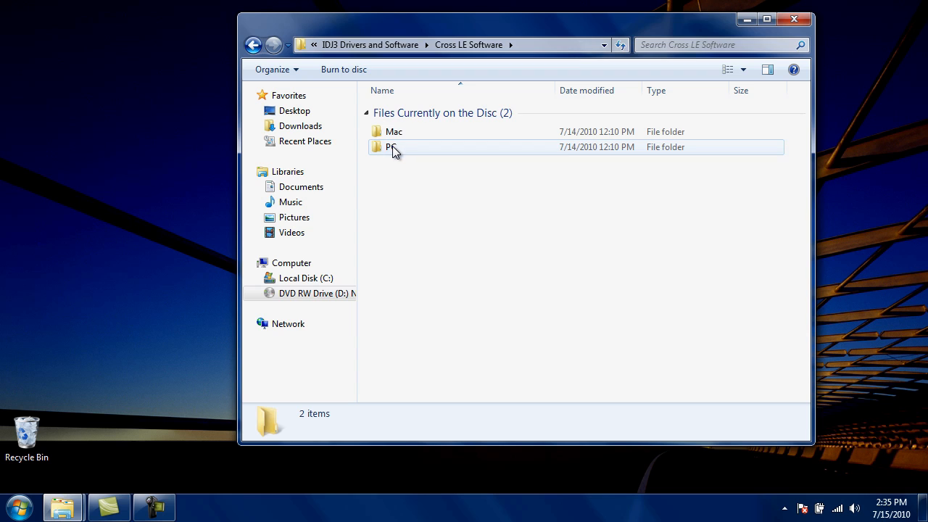
{"action": "double_click", "coordinate": [394, 147]}
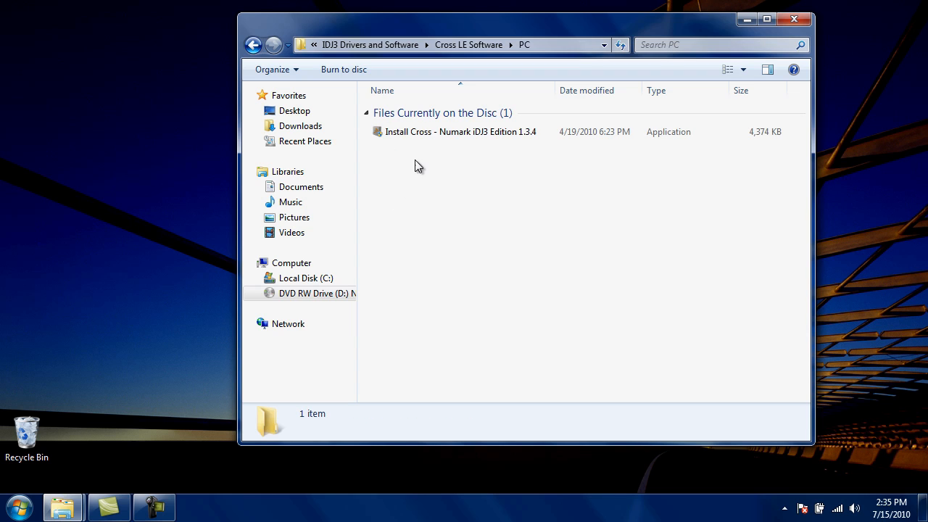
{"action": "left_click", "coordinate": [461, 131]}
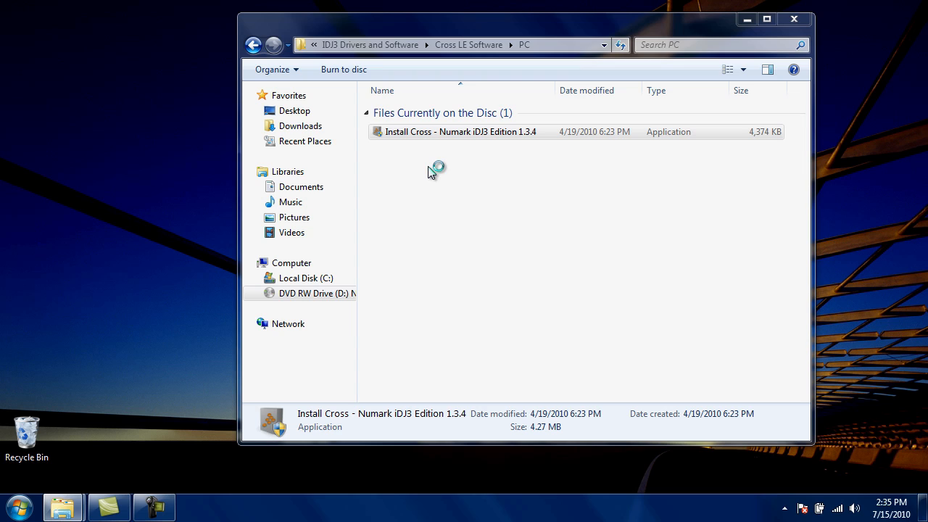
- Install Cross Numark iDJ3 Edition 1.3.4 in English with default components and folder, then launch it
{"action": "left_click", "coordinate": [461, 132]}
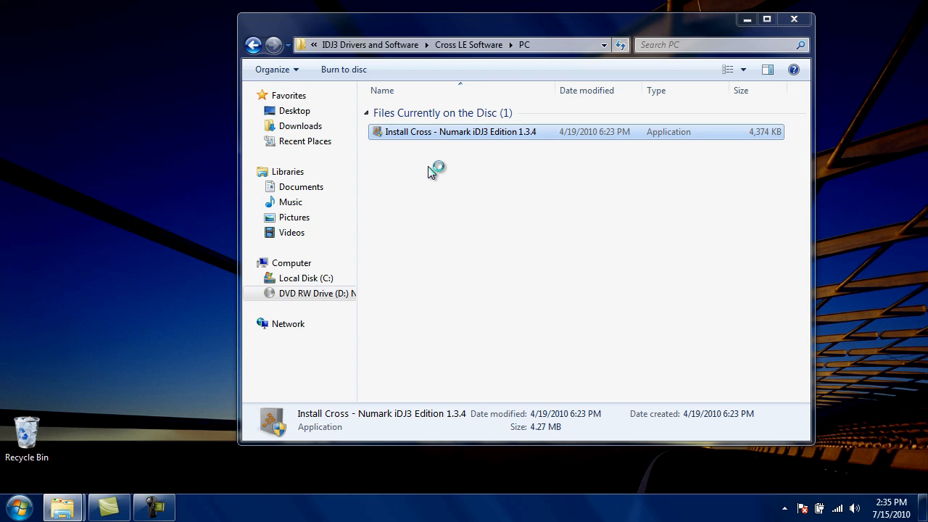
{"action": "double_click", "coordinate": [461, 132]}
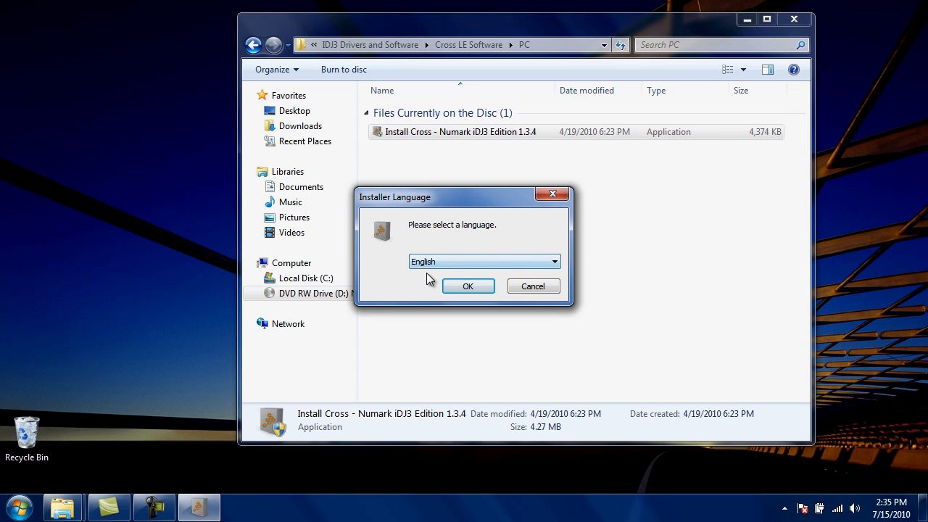
{"action": "left_click", "coordinate": [468, 286]}
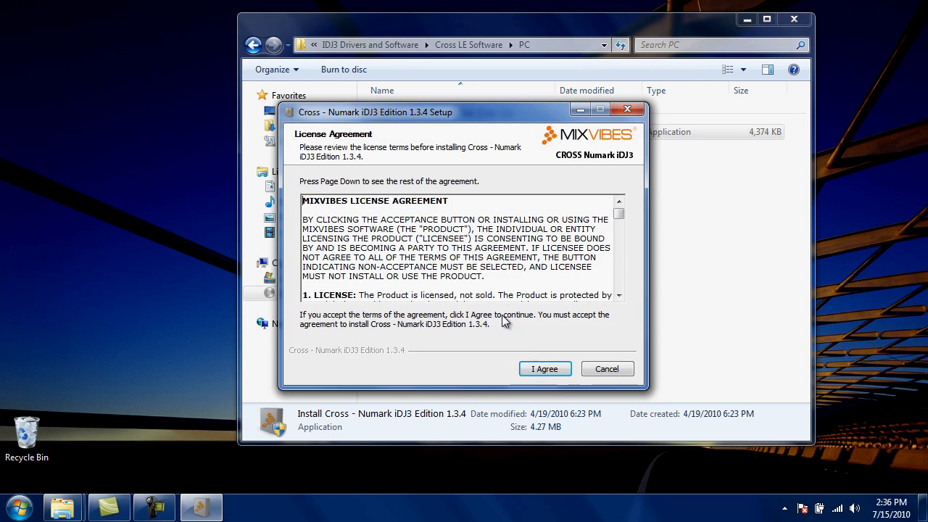
{"action": "left_click", "coordinate": [544, 369]}
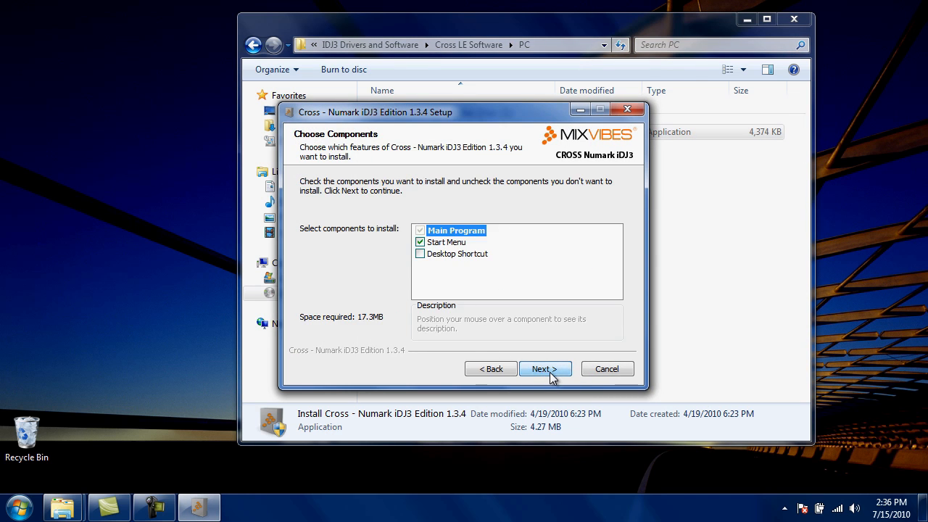
{"action": "left_click", "coordinate": [545, 369]}
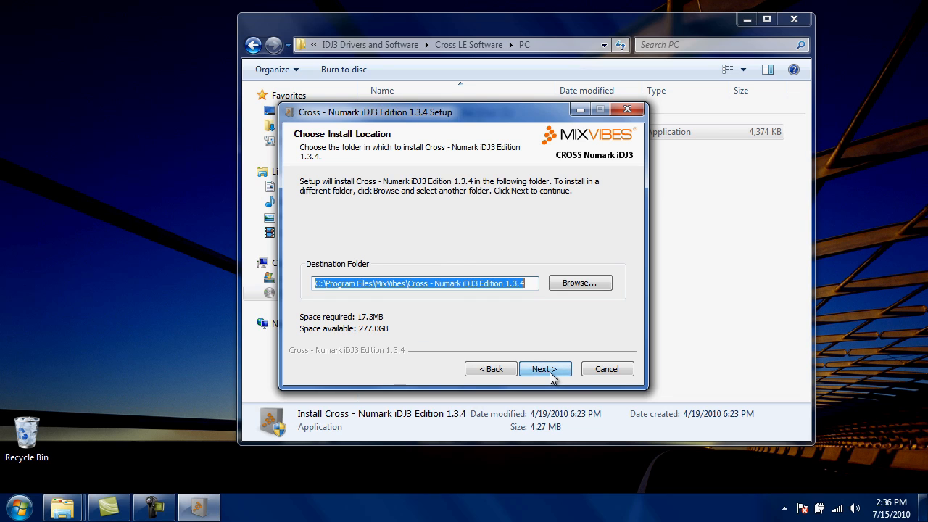
{"action": "left_click", "coordinate": [545, 368]}
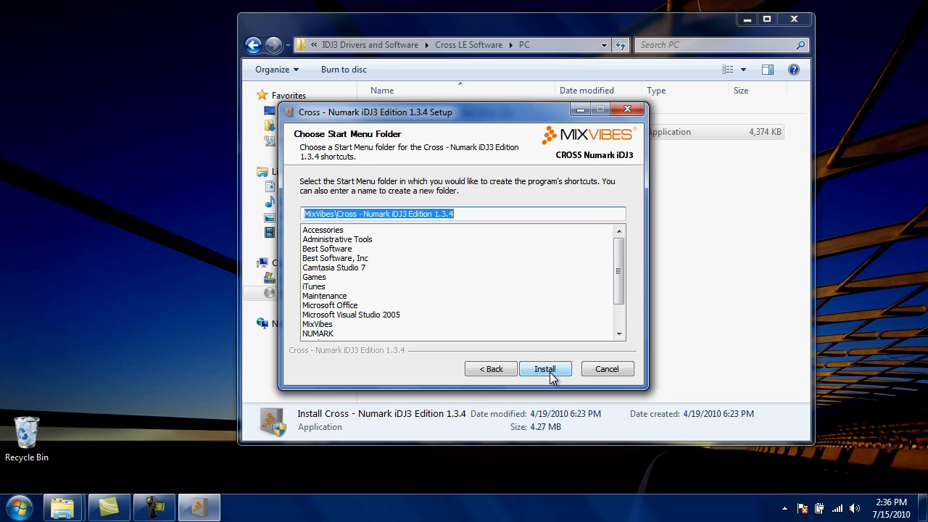
{"action": "left_click", "coordinate": [546, 369]}
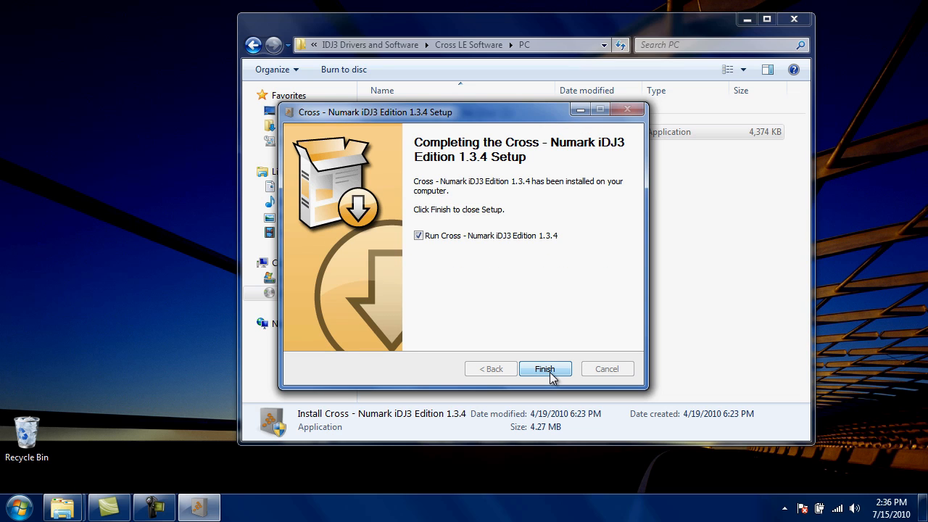
{"action": "left_click", "coordinate": [545, 368]}
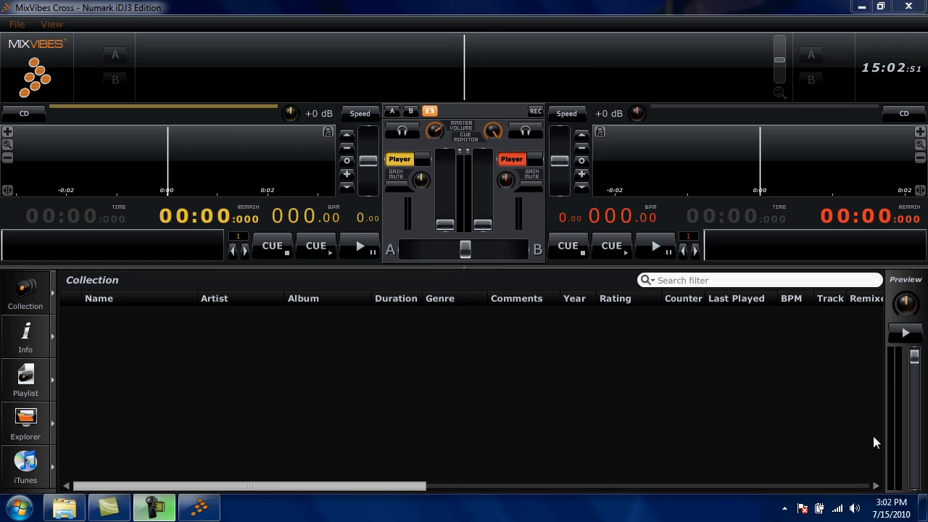
{"action": "mouse_move", "coordinate": [841, 435]}
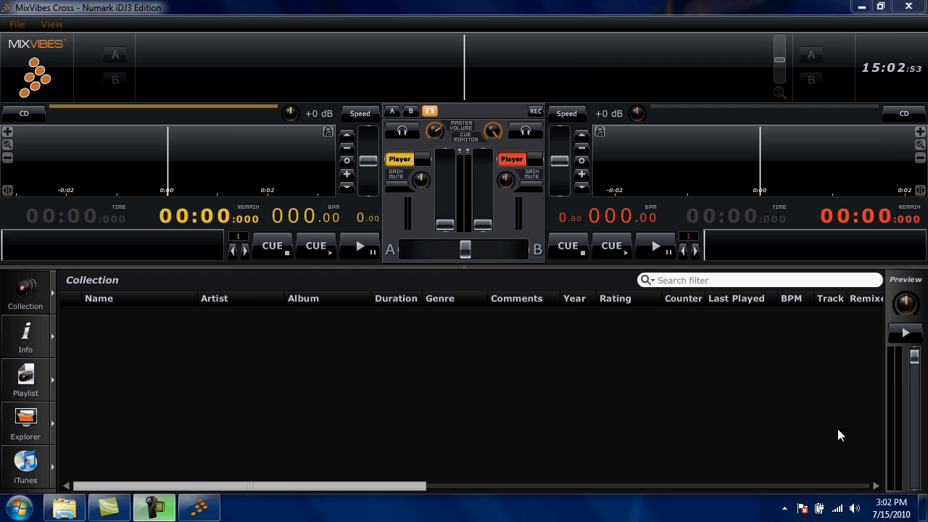
{"action": "mouse_move", "coordinate": [36, 303]}
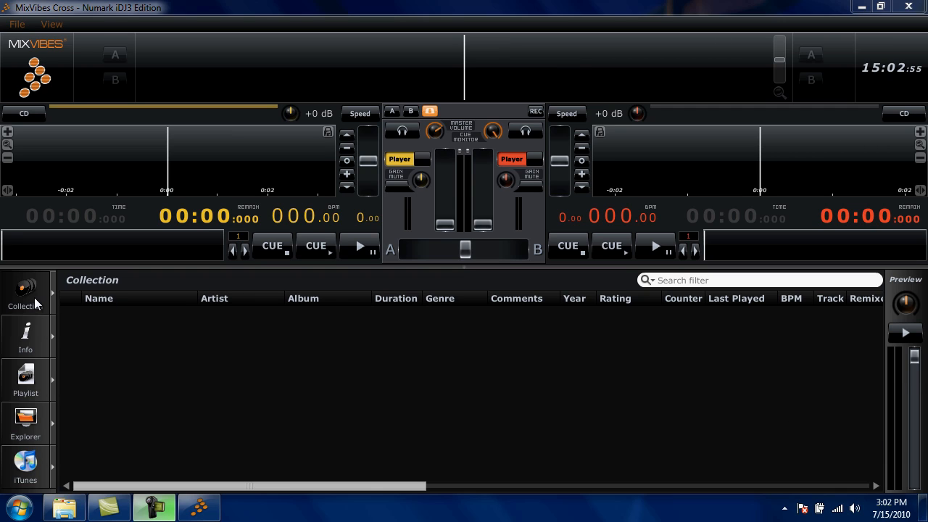
{"action": "mouse_move", "coordinate": [125, 425]}
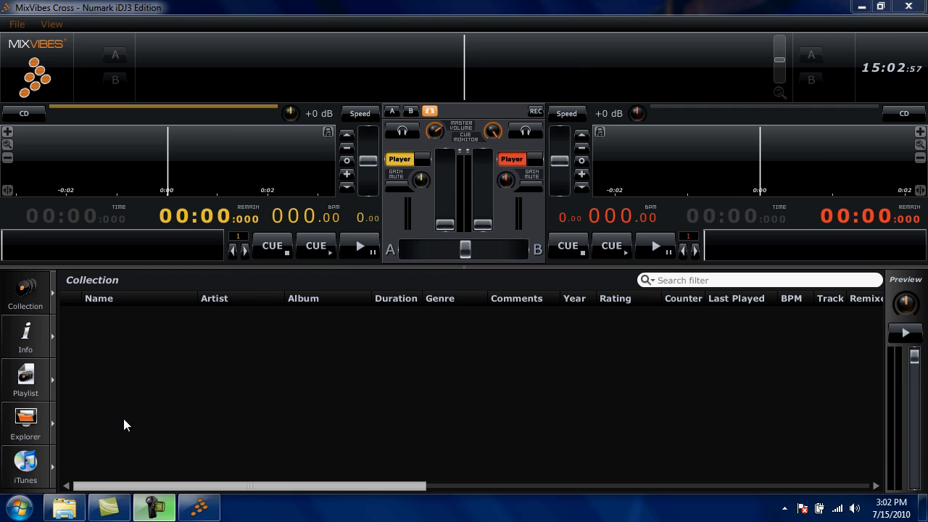
{"action": "mouse_move", "coordinate": [22, 37]}
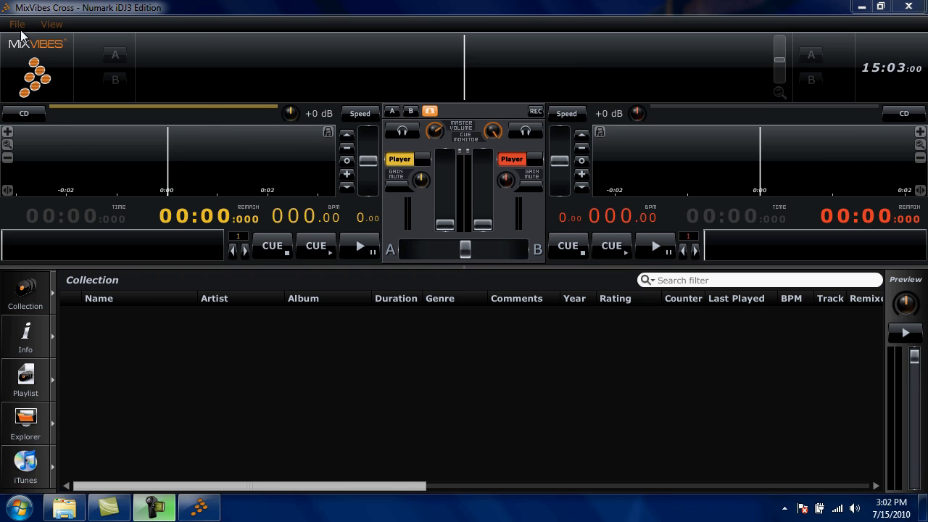
- Import the My Music folder via File > Import Directory, adding six demo tracks
{"action": "left_click", "coordinate": [16, 24]}
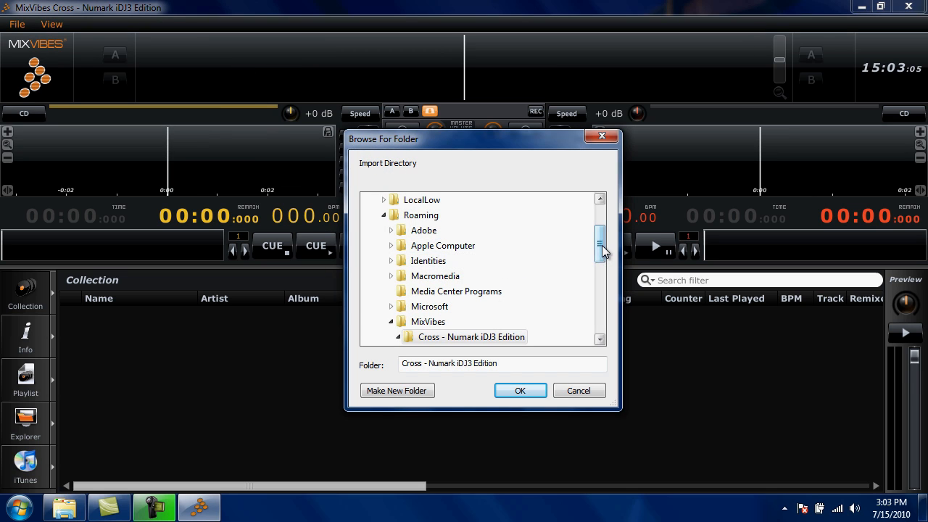
{"action": "scroll", "scroll_direction": "down", "scroll_amount": 3}
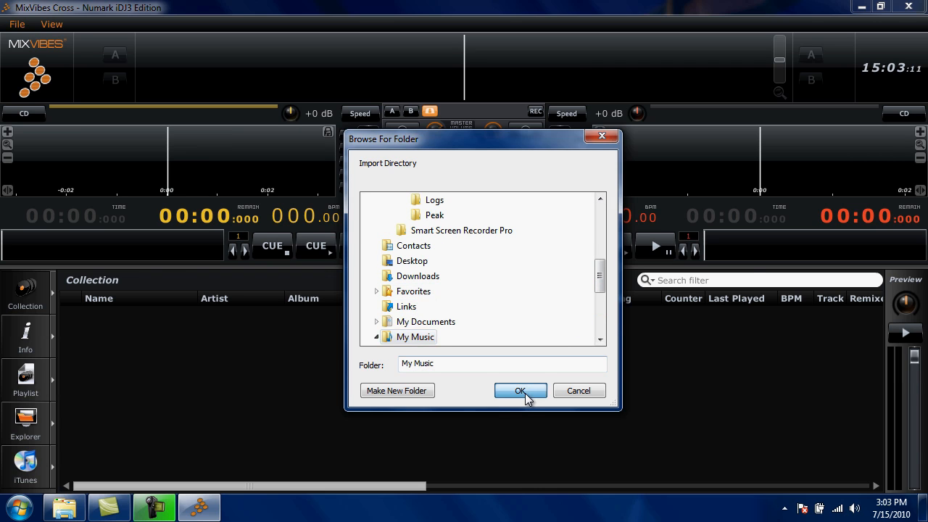
{"action": "left_click", "coordinate": [520, 390]}
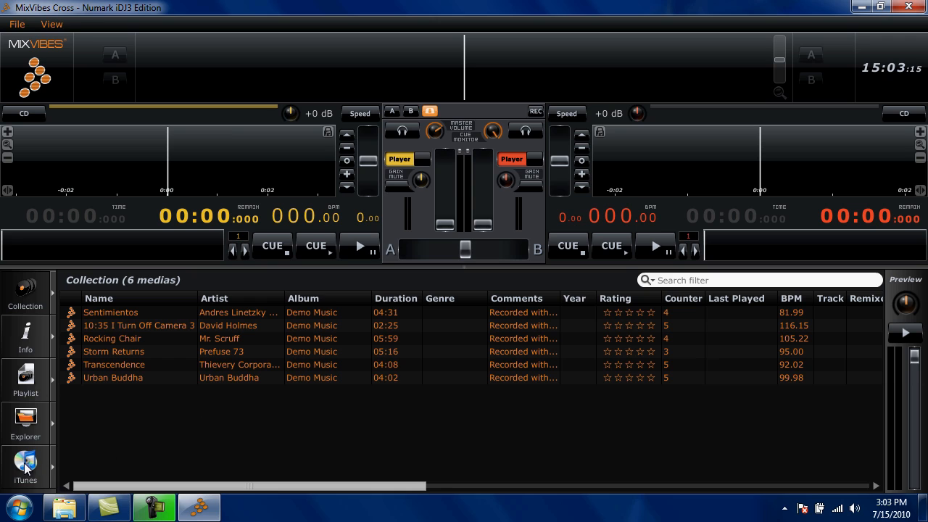
- Show the iTunes Library source from the left sidebar
{"action": "left_click", "coordinate": [25, 468]}
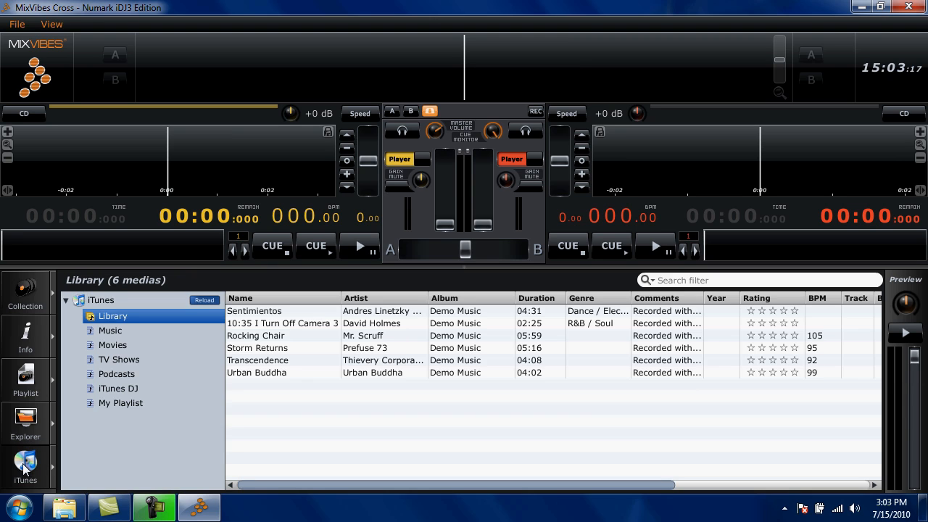
{"action": "mouse_move", "coordinate": [270, 347]}
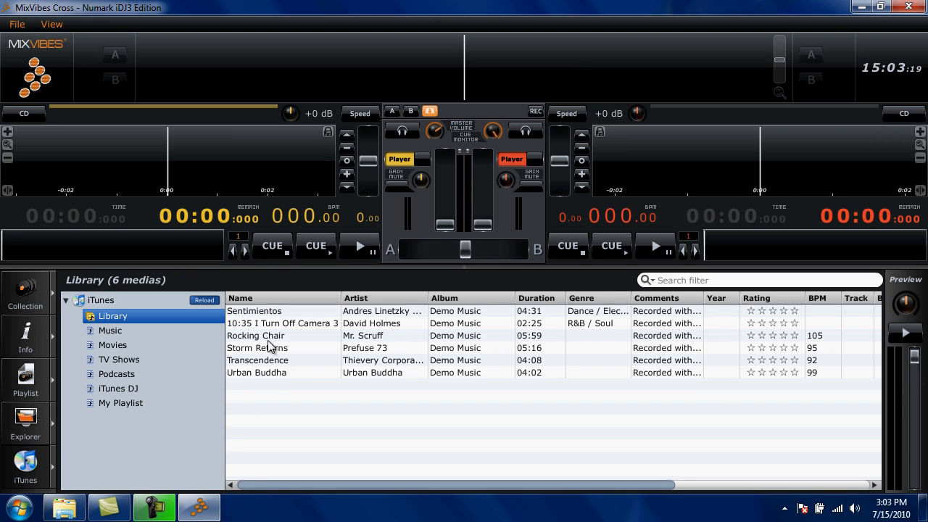
{"action": "mouse_move", "coordinate": [264, 393]}
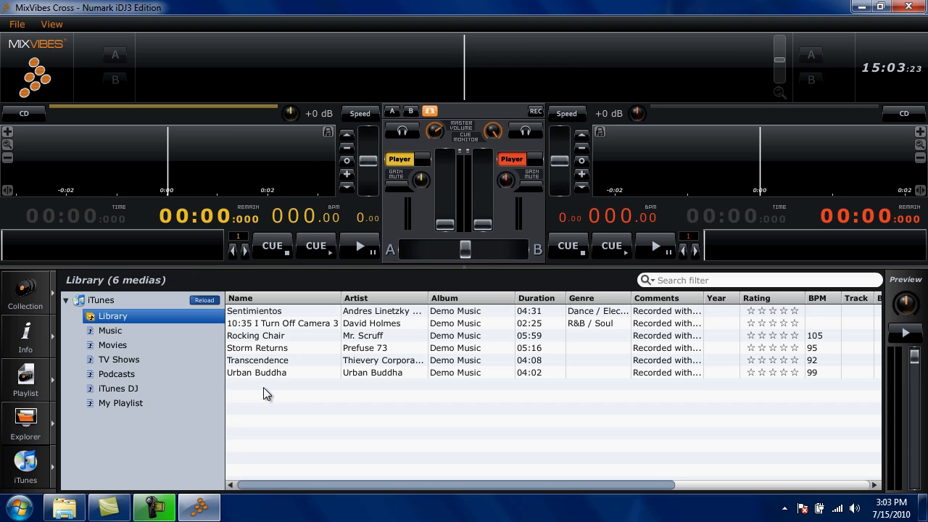
{"action": "mouse_move", "coordinate": [303, 372]}
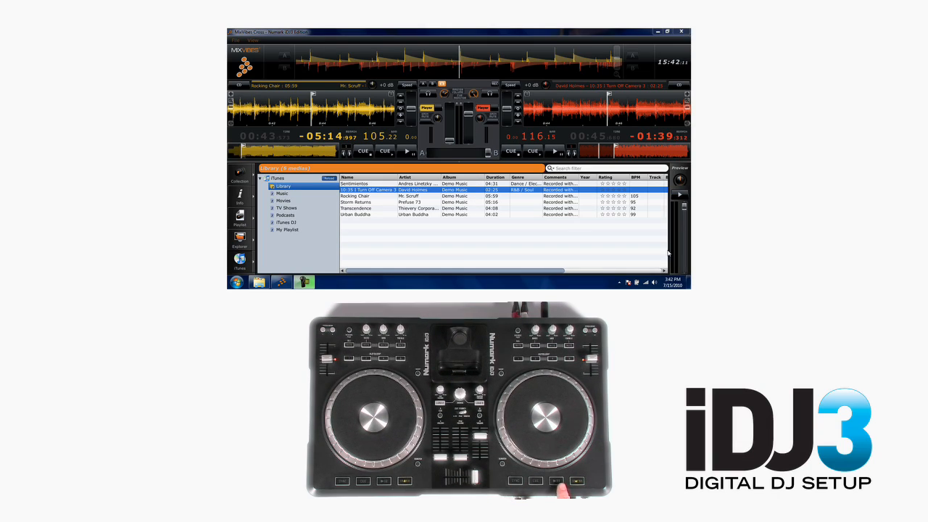
- Operate a deck control in Cross while Rocking Chair and 10:35 I Turn Off Camera 3 are loaded
{"action": "left_click", "coordinate": [556, 152]}
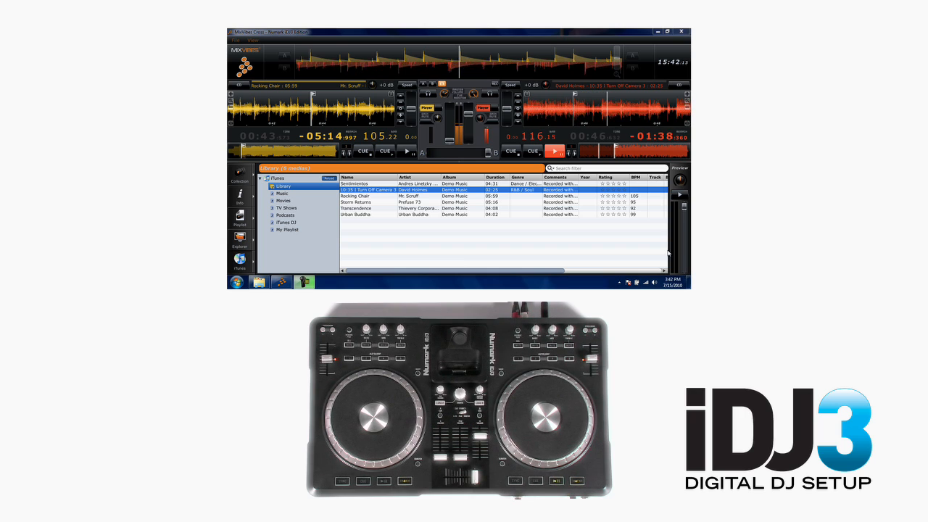